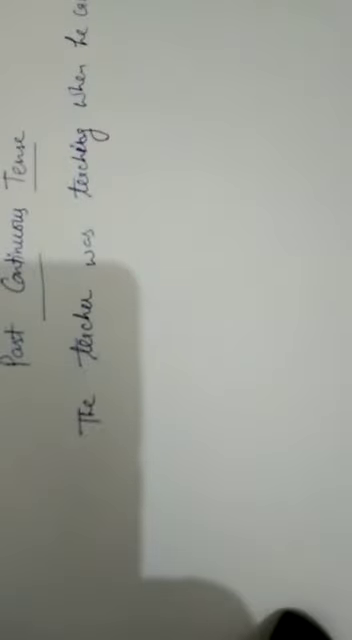
pyautogui.moveTo(220, 400)
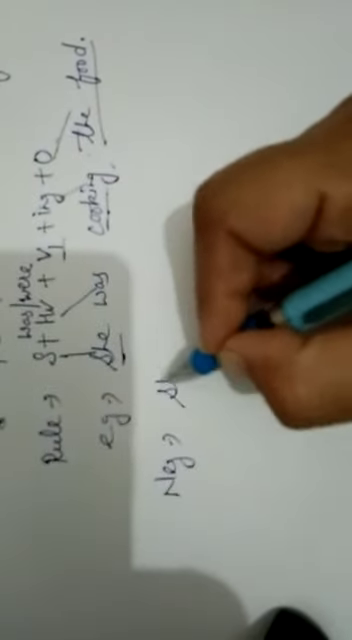
pyautogui.write('she was')
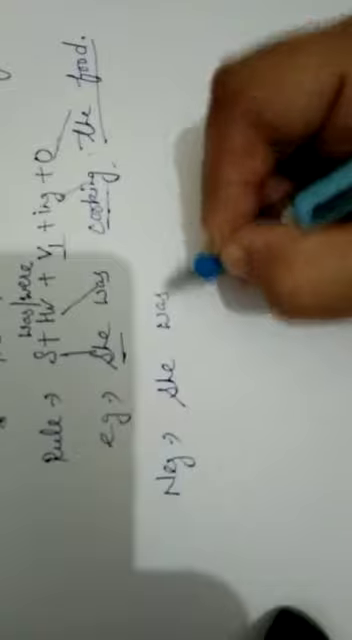
pyautogui.write('not cooking the food')
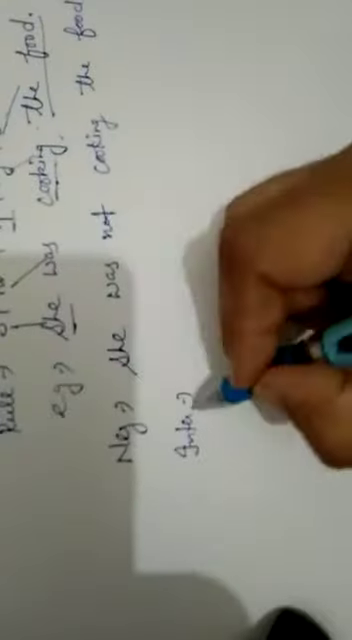
pyautogui.write('Was she cooking the food?')
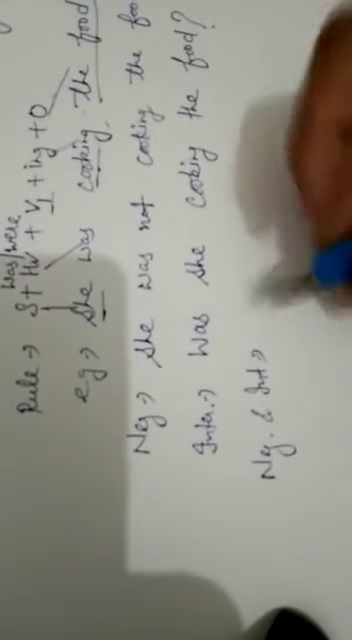
pyautogui.write('Was')
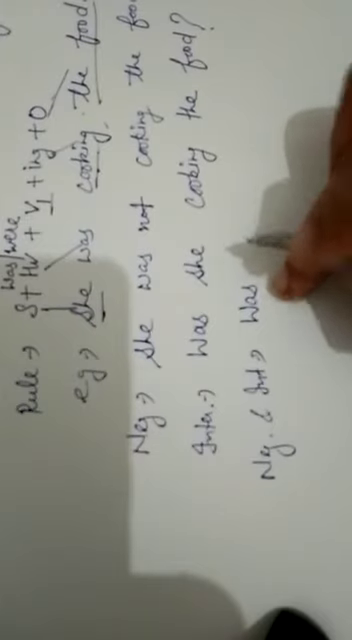
pyautogui.write('sh')
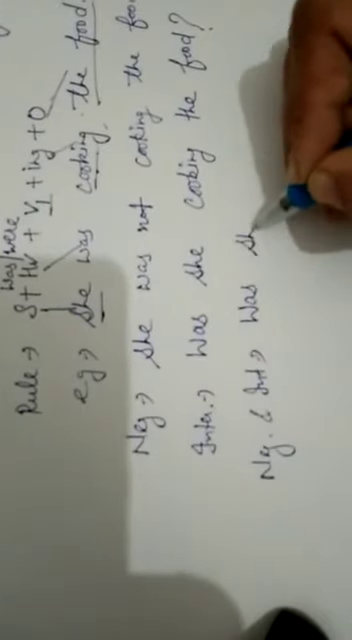